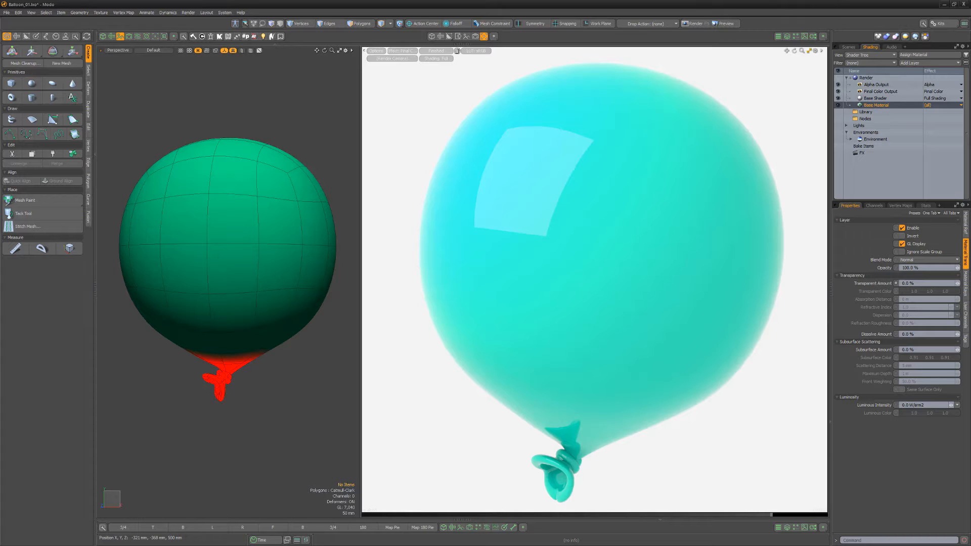
Step: Set the base material's Transparent Amount to 90%
click(910, 284)
text(80)
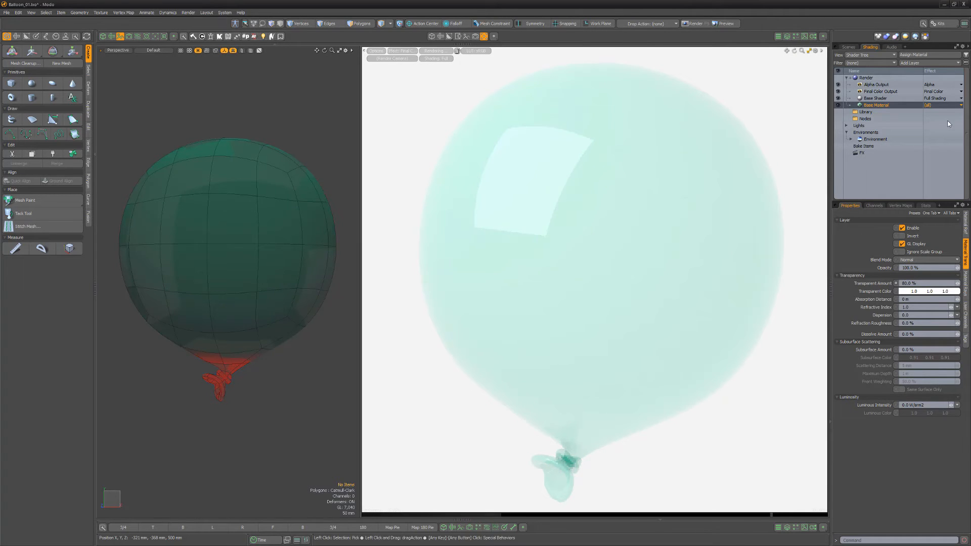
Step: Add a Gradient layer to the shader tree with its effect set to Transparent Amount
click(909, 62)
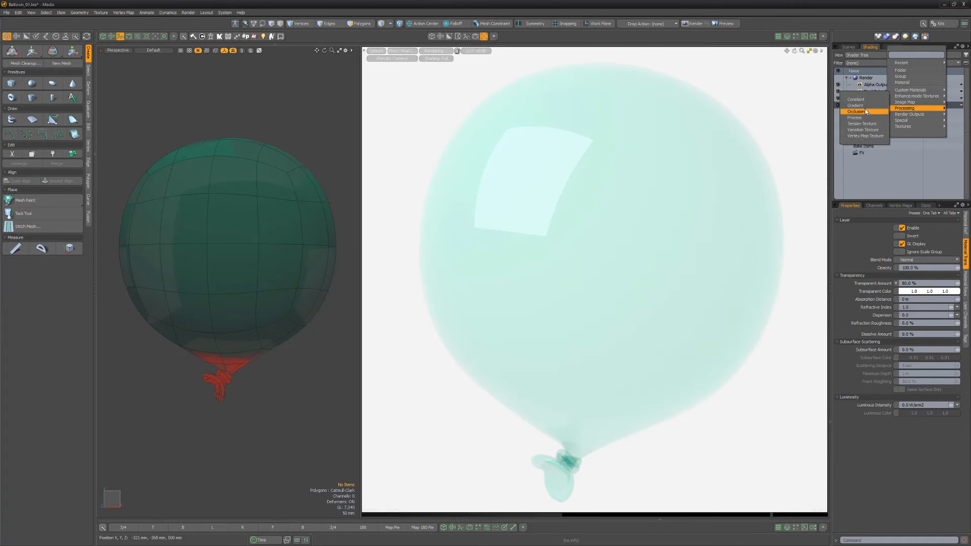
click(855, 105)
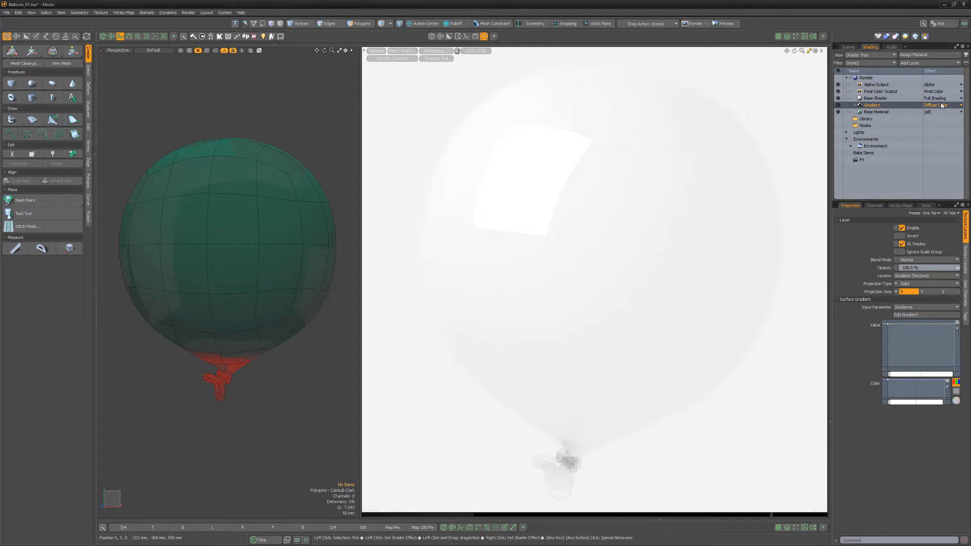
click(941, 104)
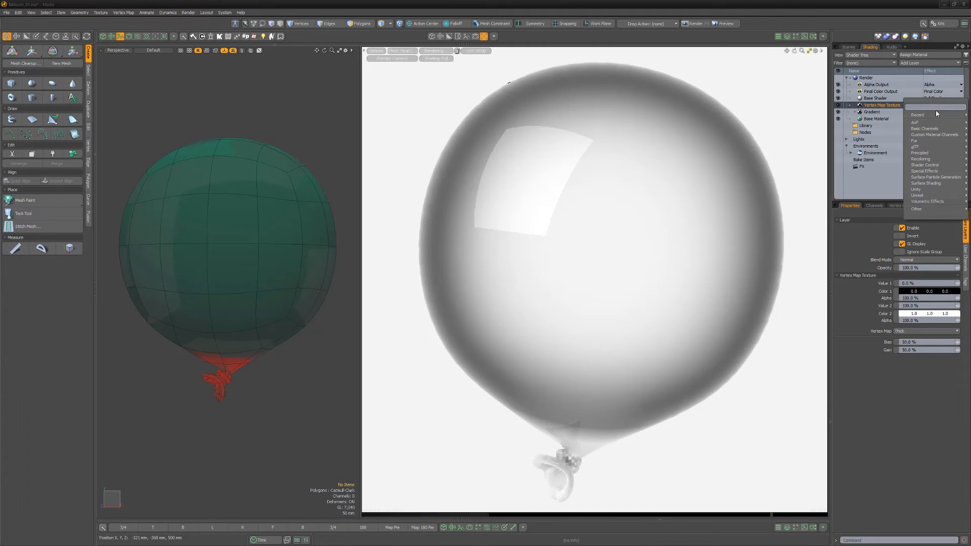
Step: Set the Vertex Map Texture effect to Transparent Amount with Multiply blend mode
click(927, 105)
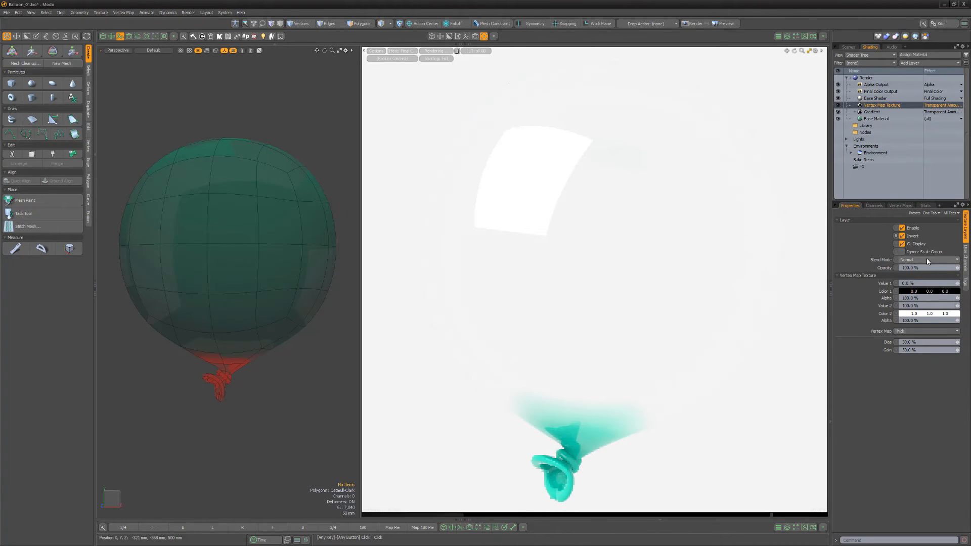
click(926, 259)
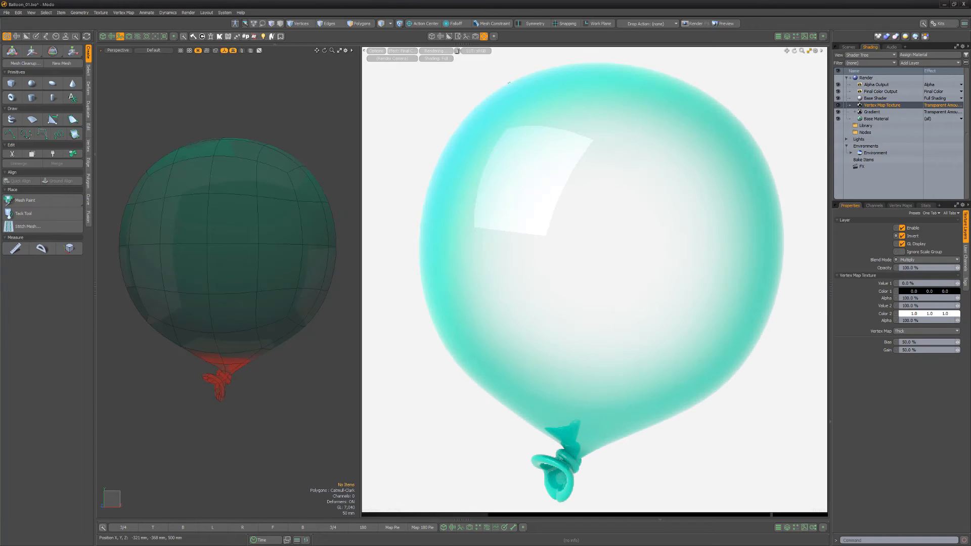